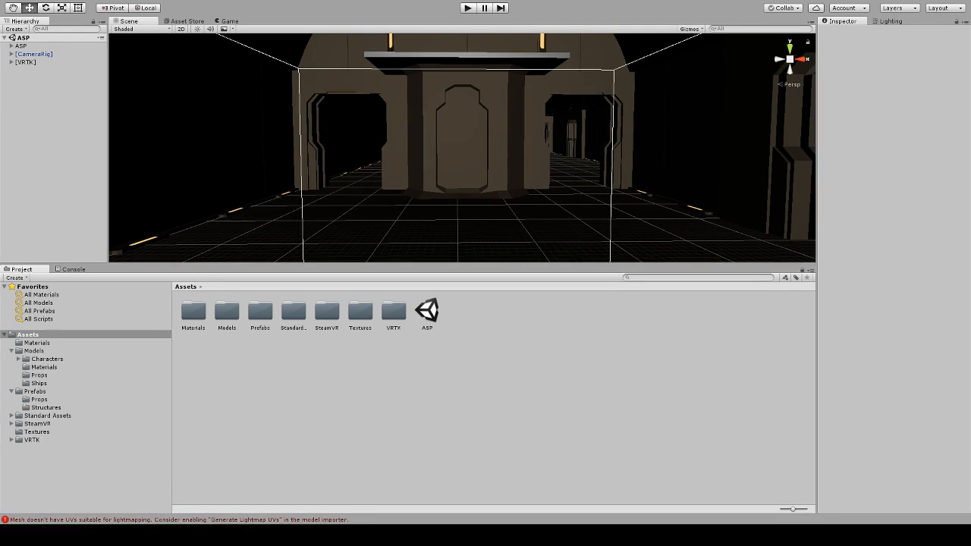
- Switch to the Game view and run the ASP scene in maximized Play mode
click(889, 21)
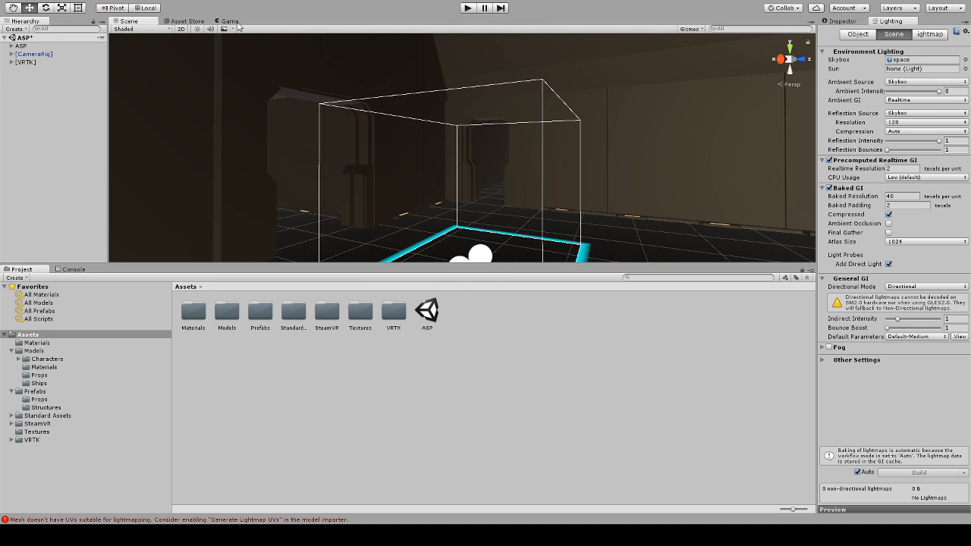
click(229, 20)
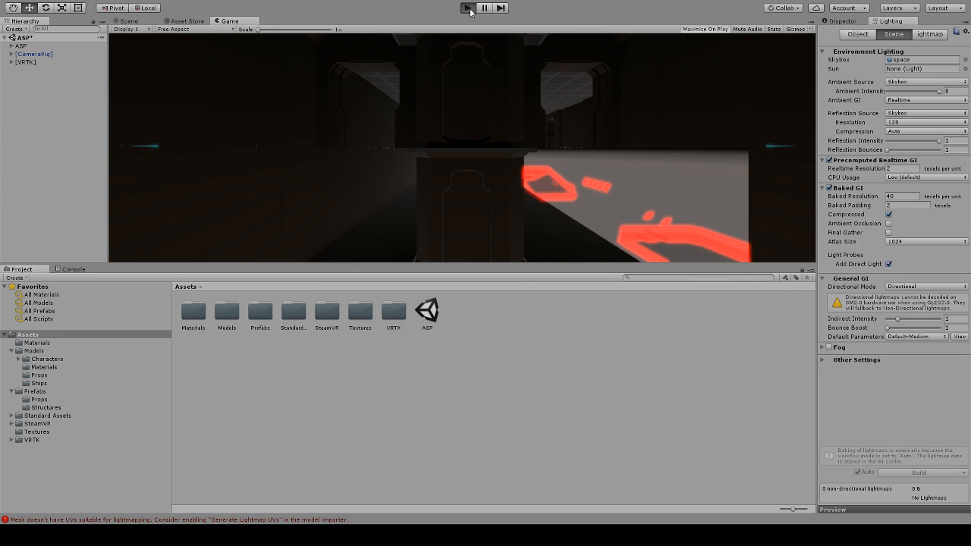
click(467, 7)
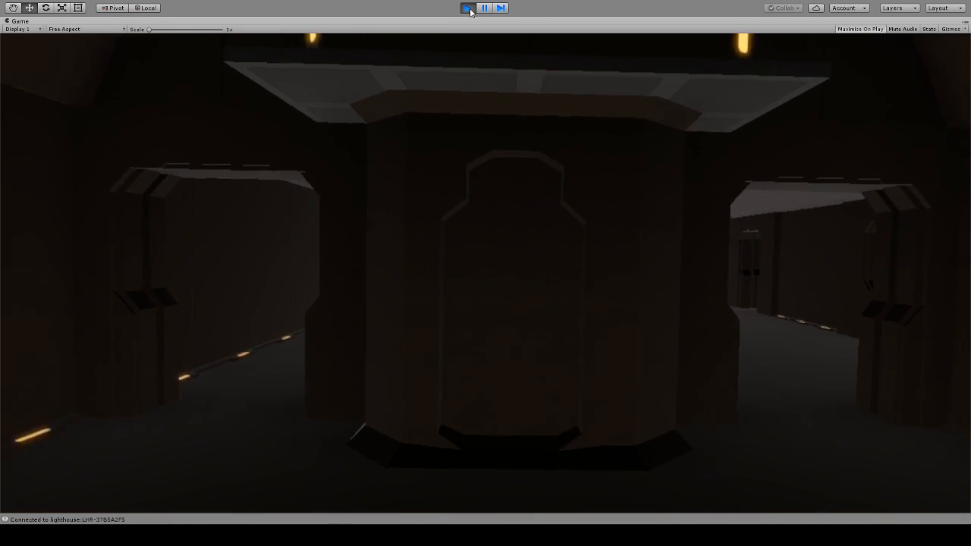